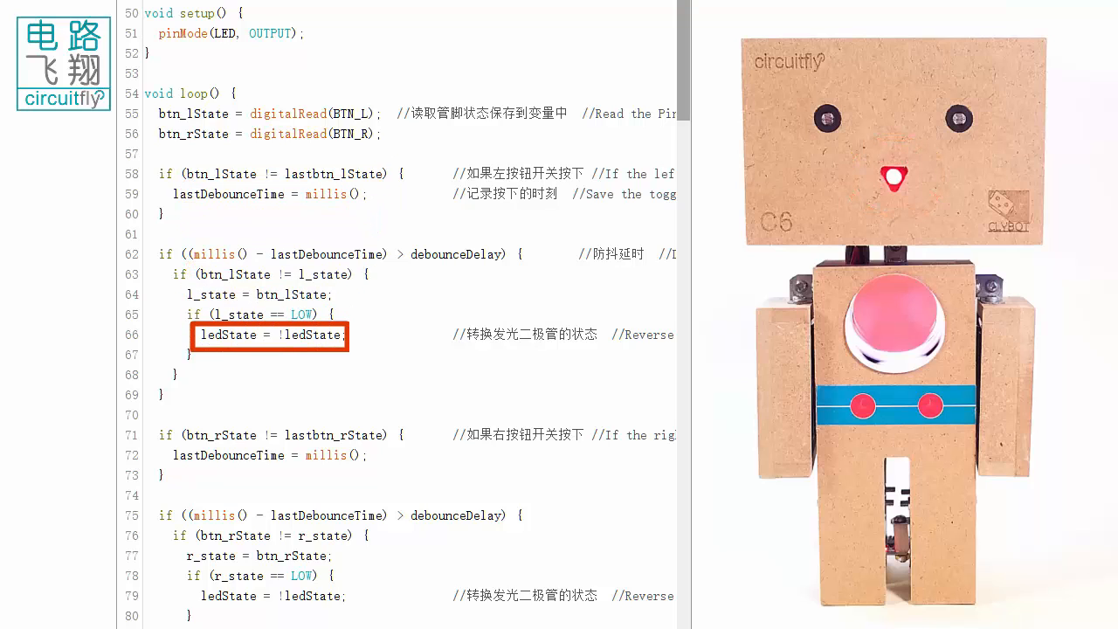
scroll("down", 3)
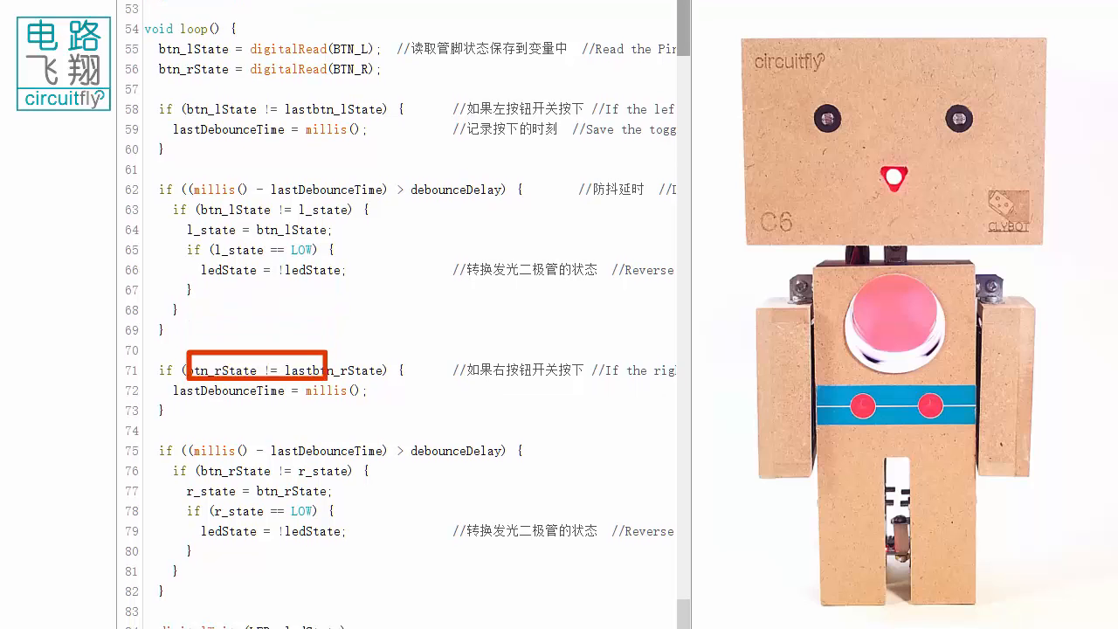
scroll("down", 3)
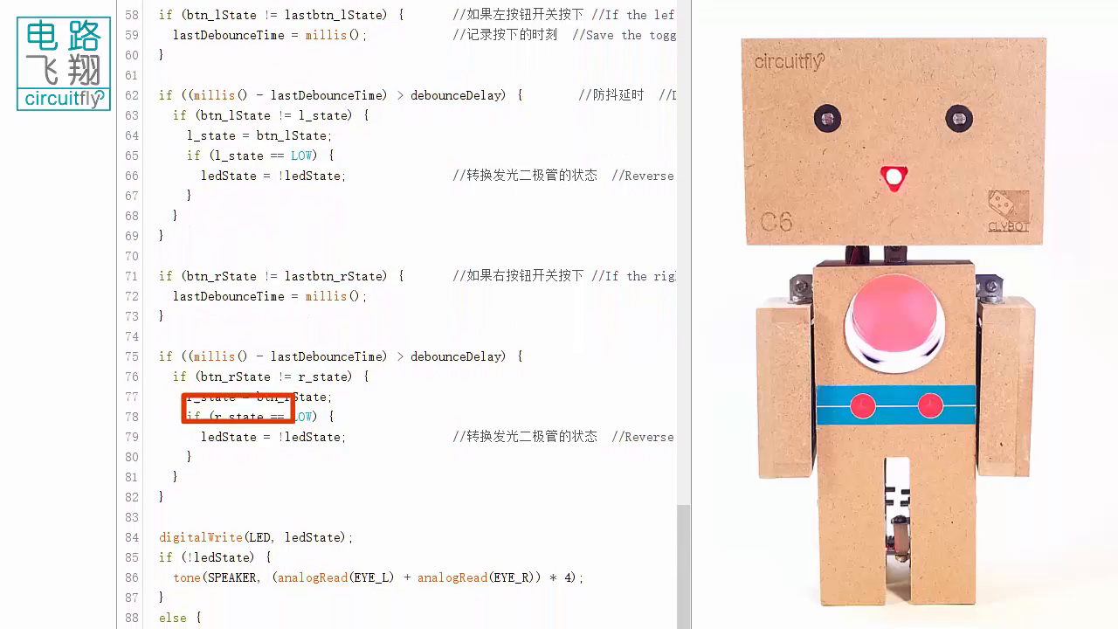